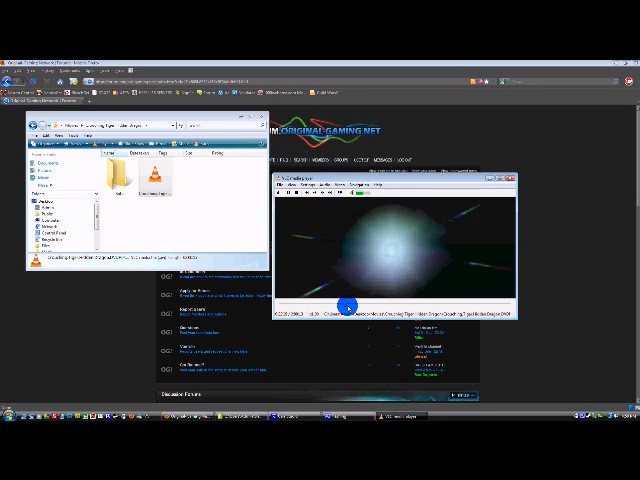
Step: Seek the video forward to a dialogue scene where a subtitle line appears beneath the character
{"action": "left_click", "coordinate": [348, 304]}
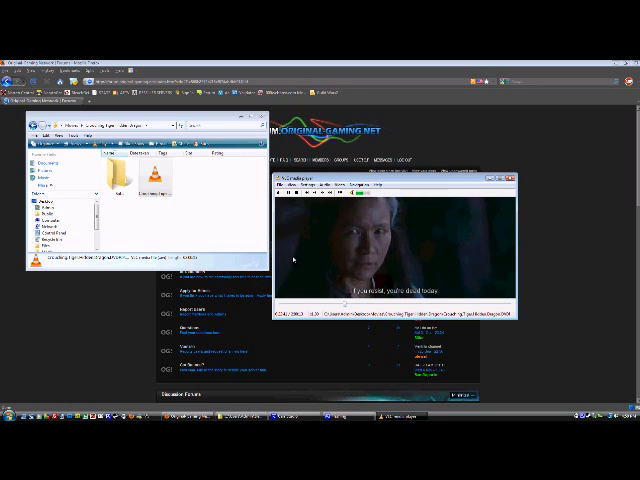